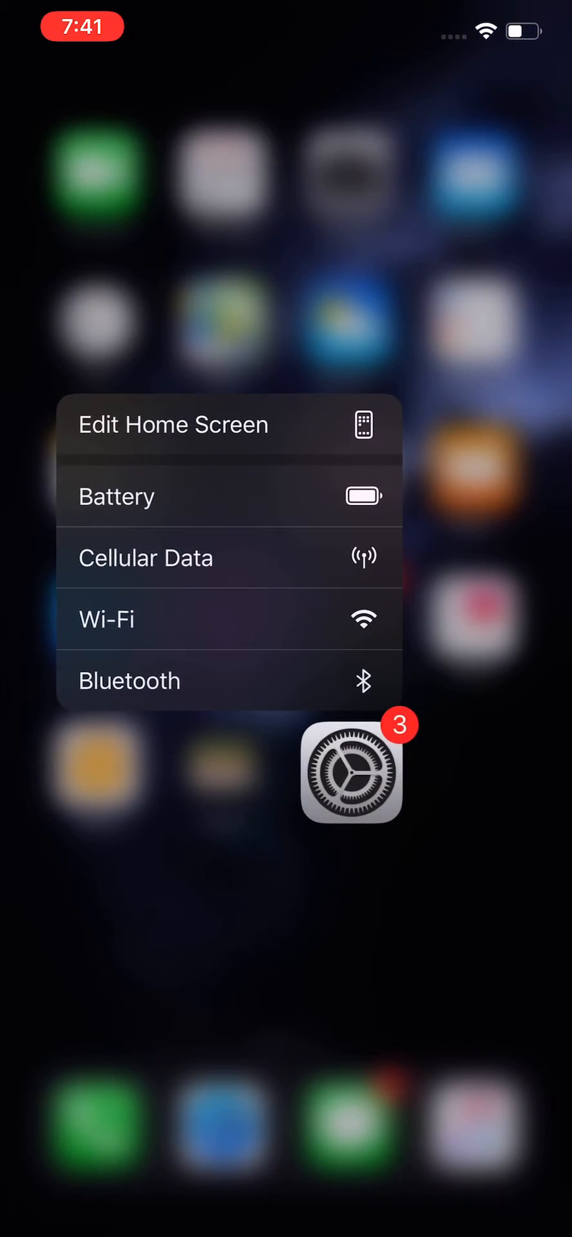
Step: Launch Settings and scroll the main list down to the Safari entry
click(351, 771)
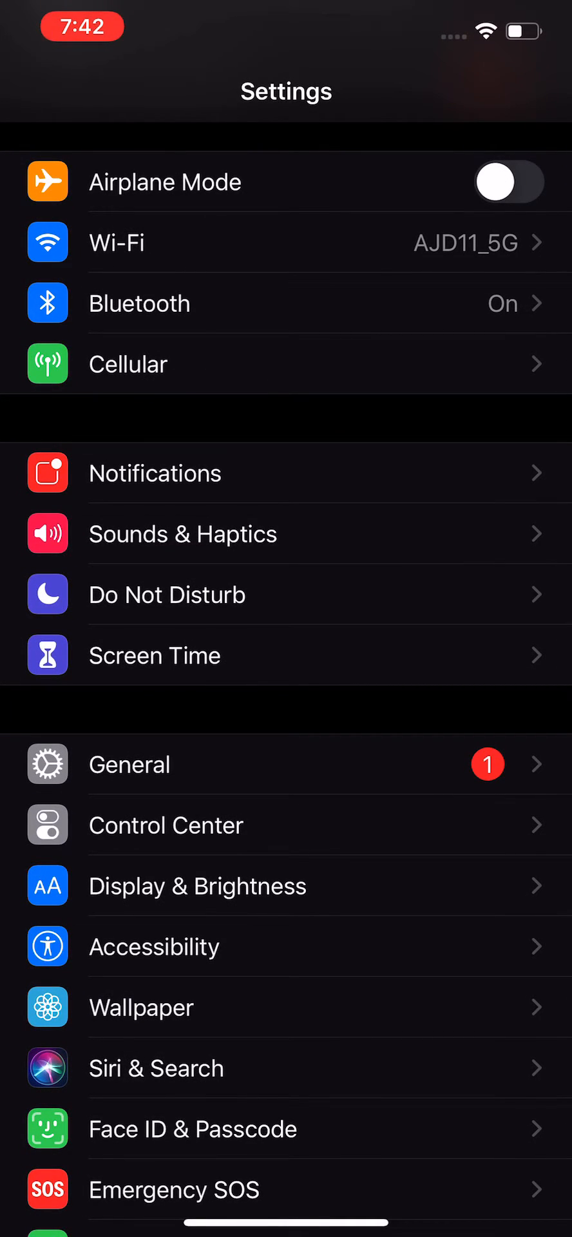
scroll(down, 3)
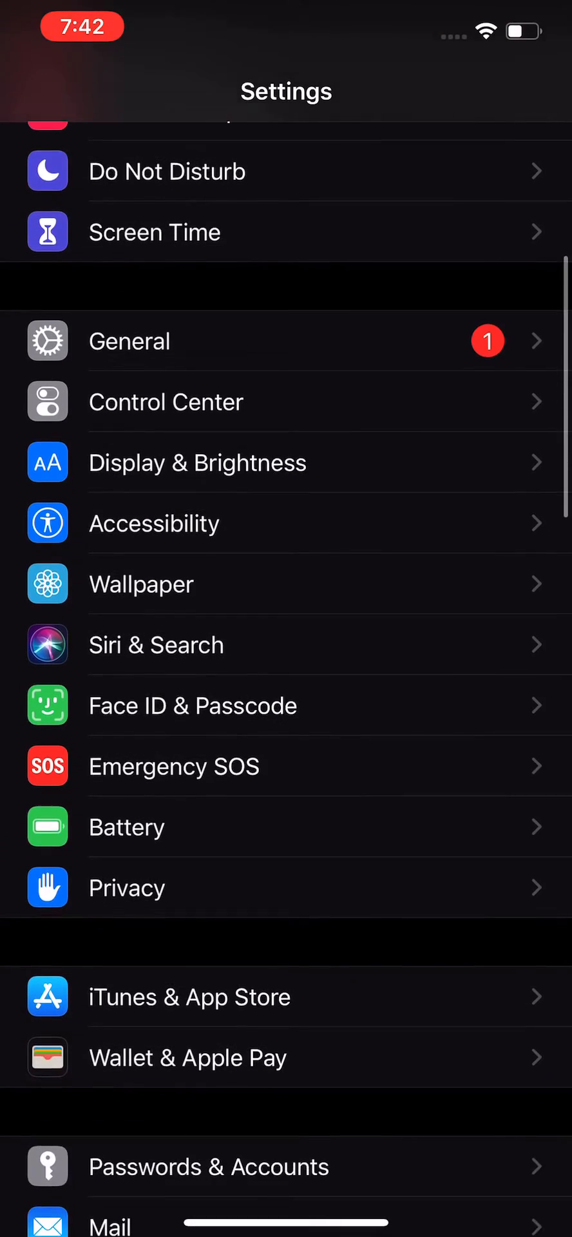
scroll(down, 3)
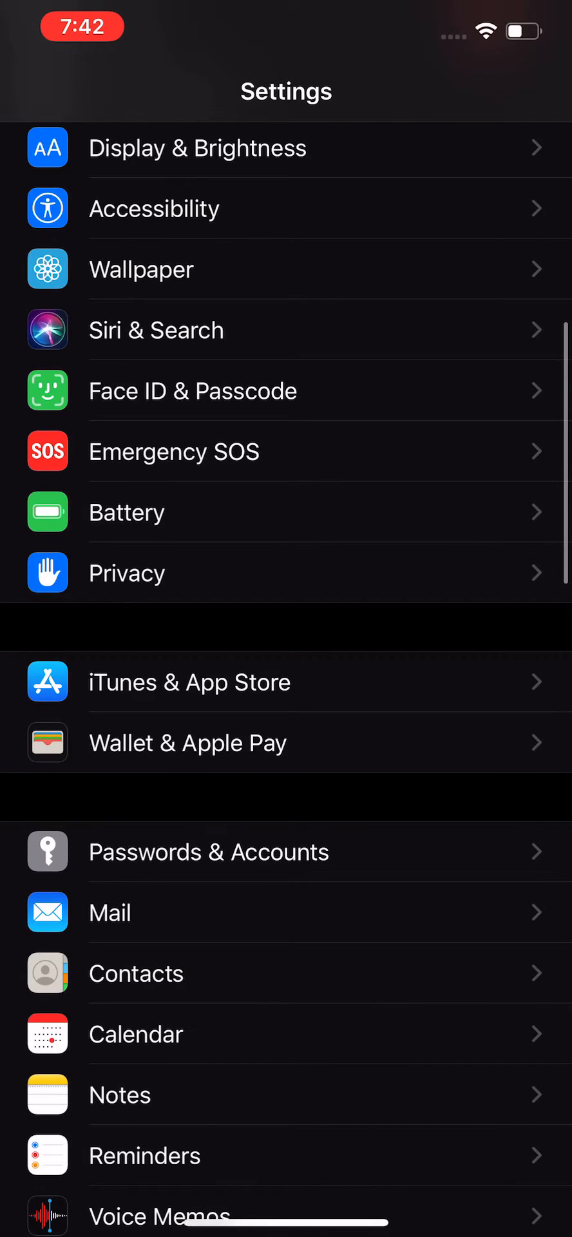
scroll(down, 3)
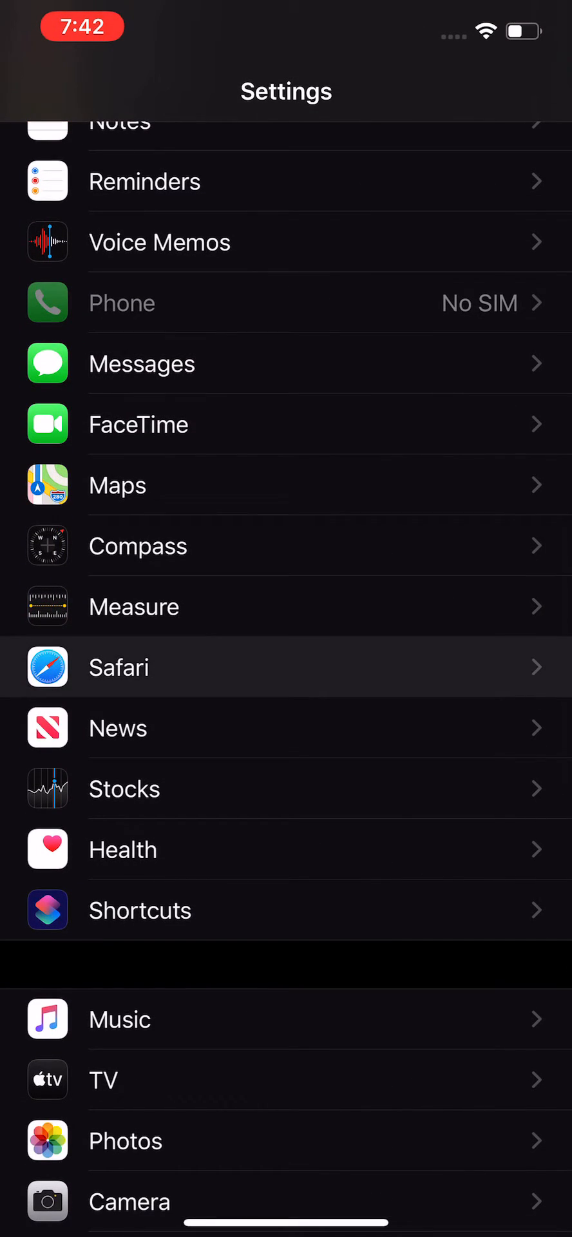
Step: In Safari's settings, set the Downloads location to On My iPhone
click(119, 667)
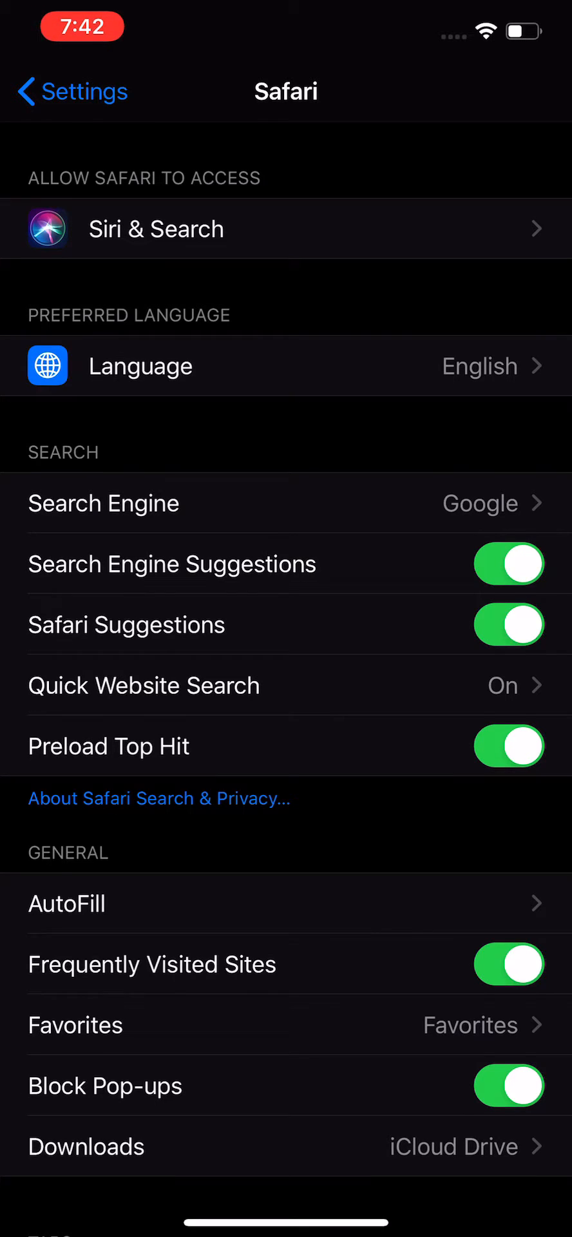
scroll(down, 3)
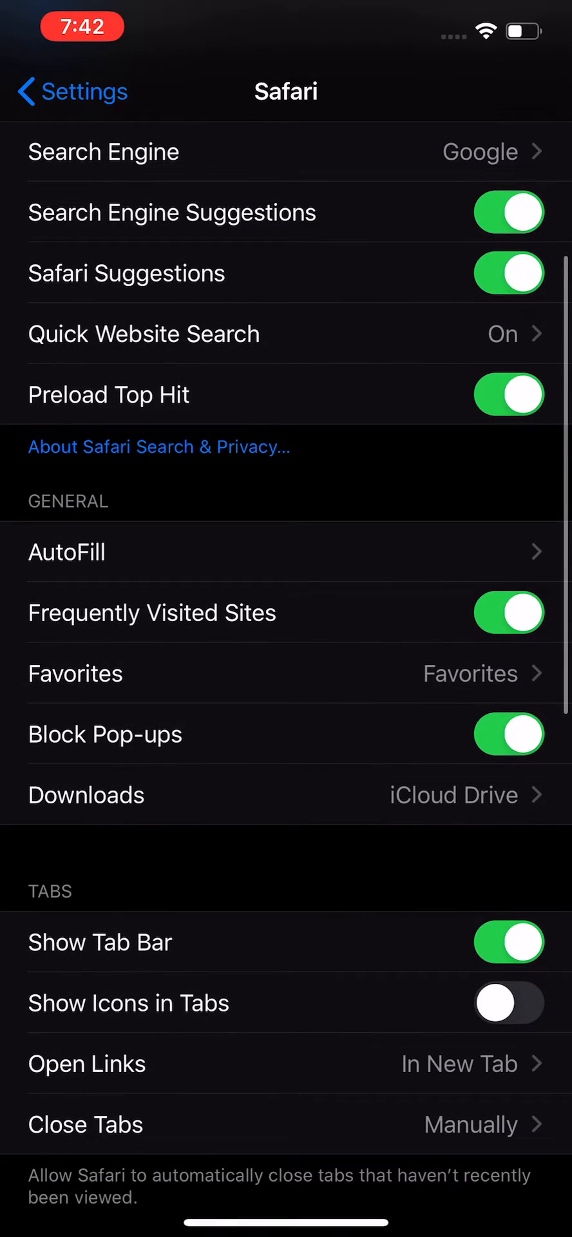
scroll(down, 3)
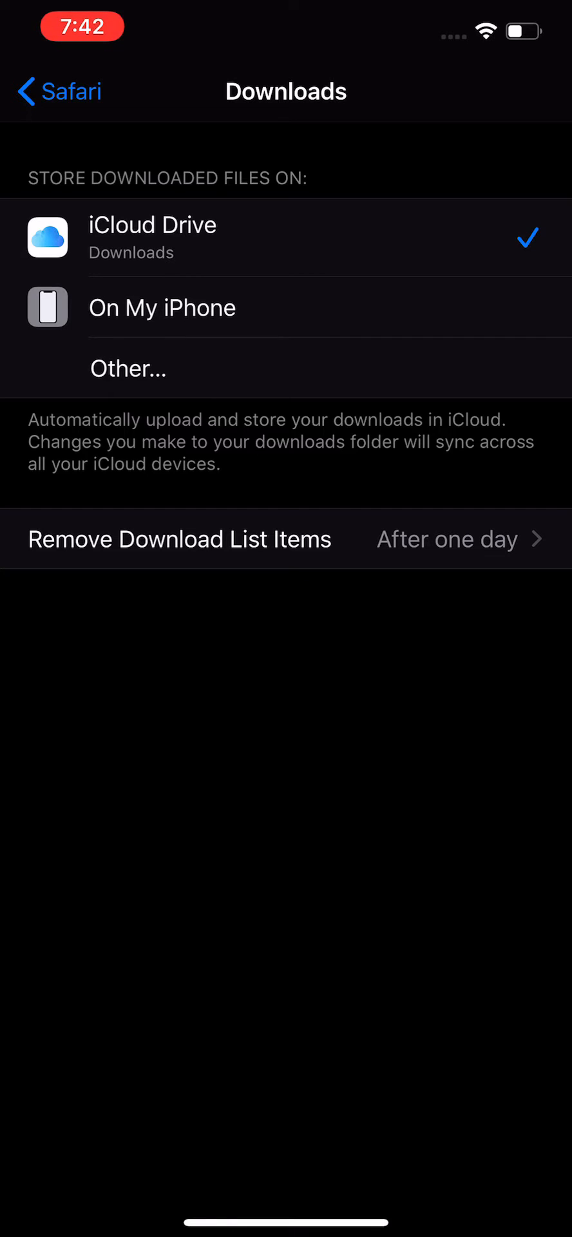
click(162, 308)
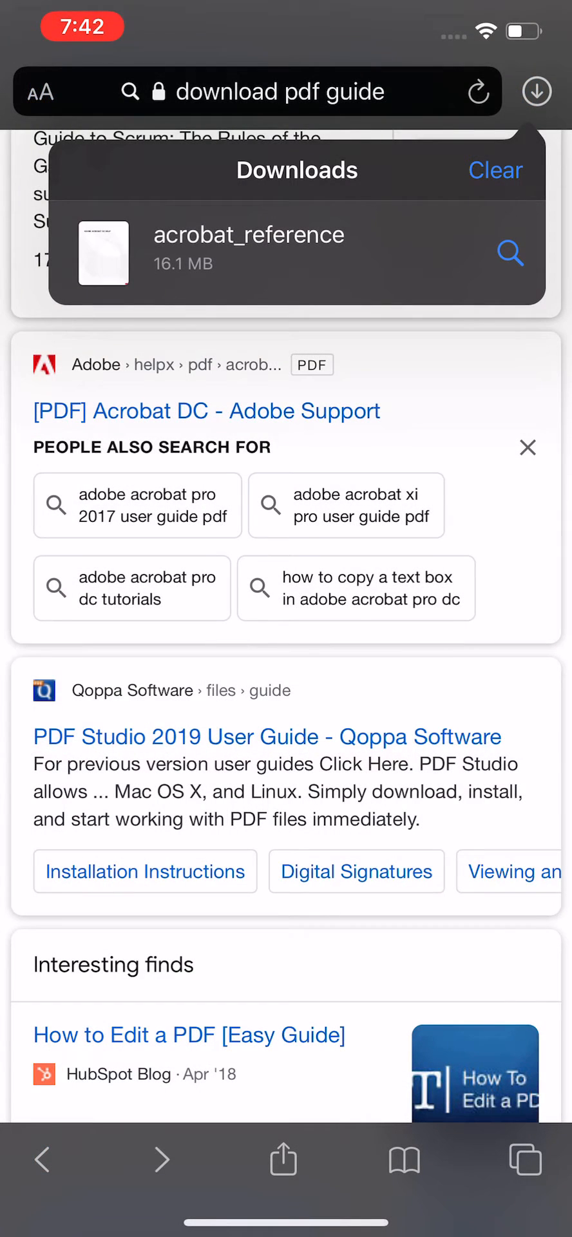
Step: Open the downloaded acrobat_reference PDF from Safari's downloads list
click(537, 91)
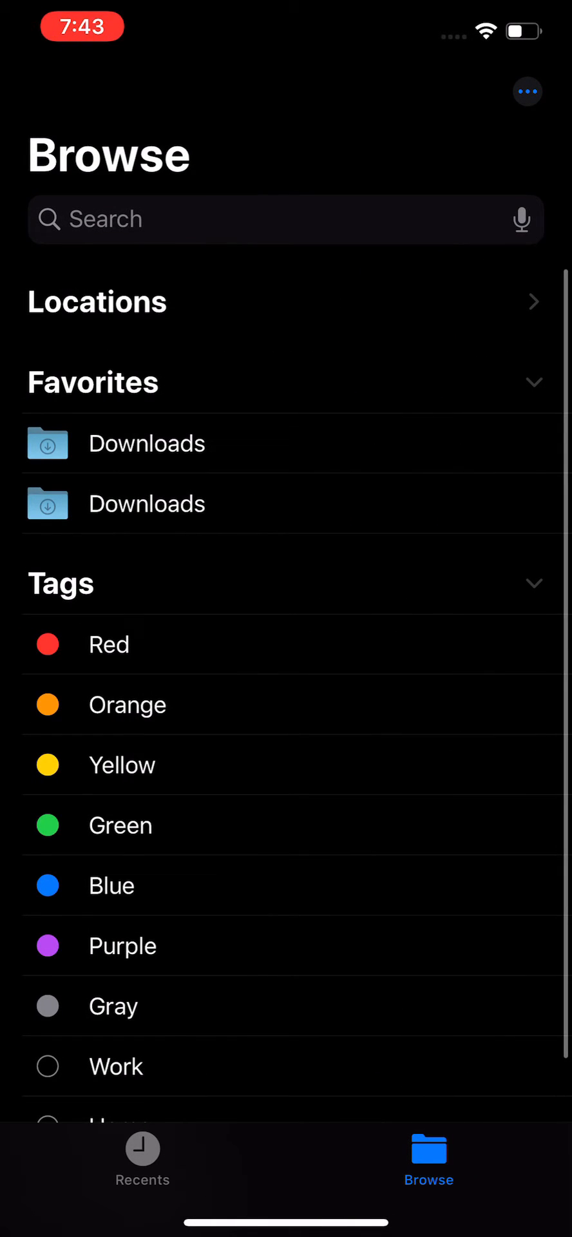
Step: View the Adobe Acrobat DC Help PDF from a Favorites Downloads folder, then close it
click(141, 1155)
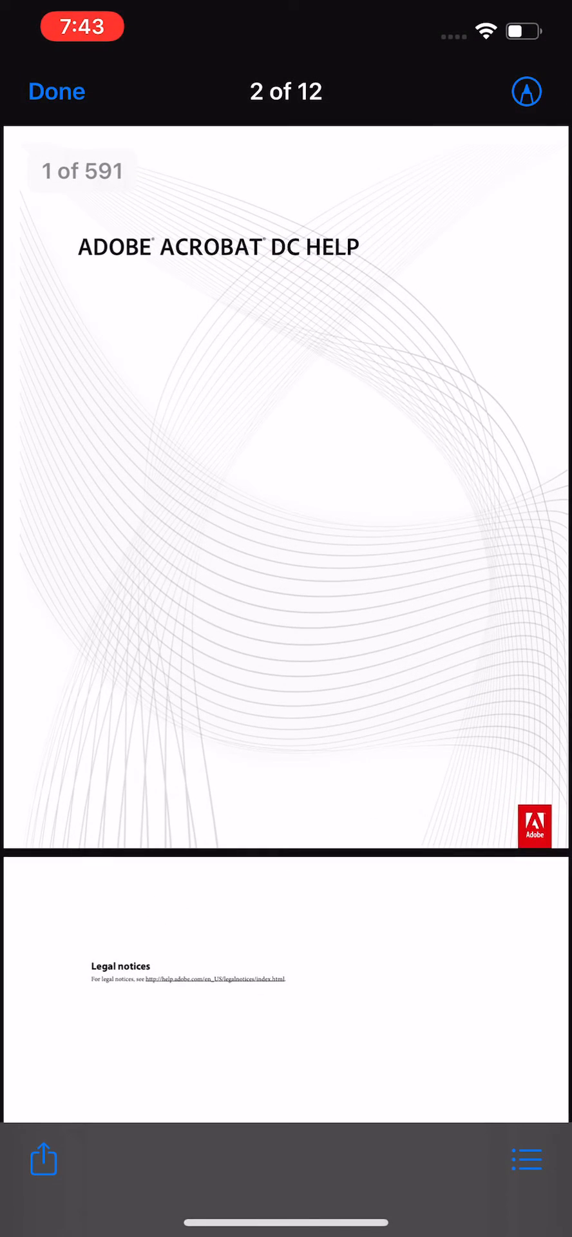
click(56, 92)
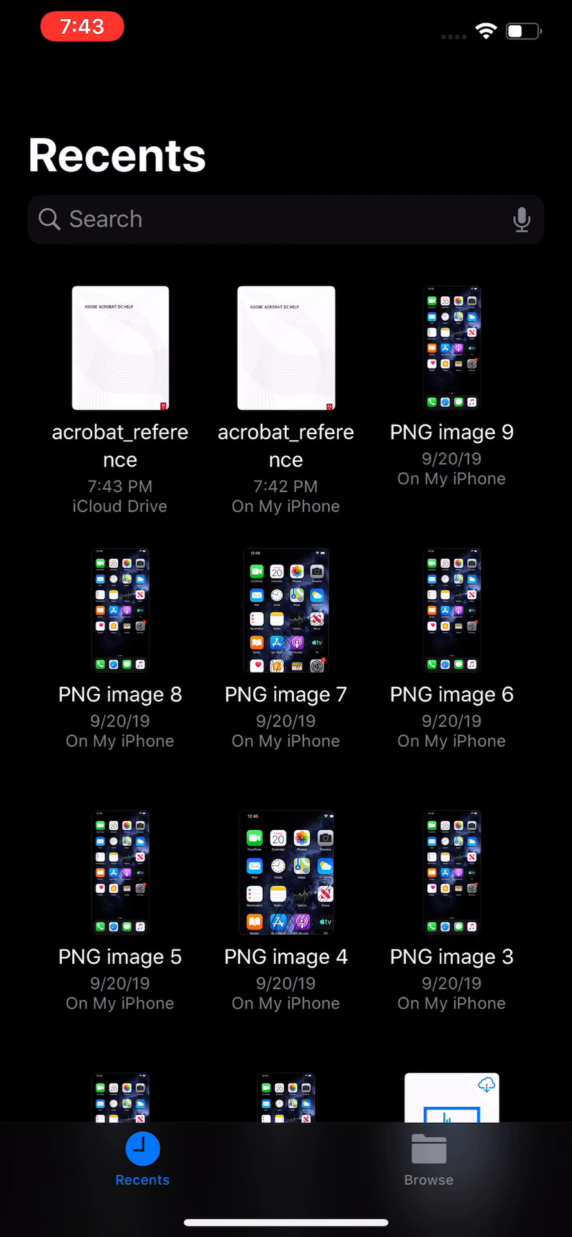
Step: Open acrobat_reference (16.1 MB) from the Downloads folder under On My iPhone
click(428, 1160)
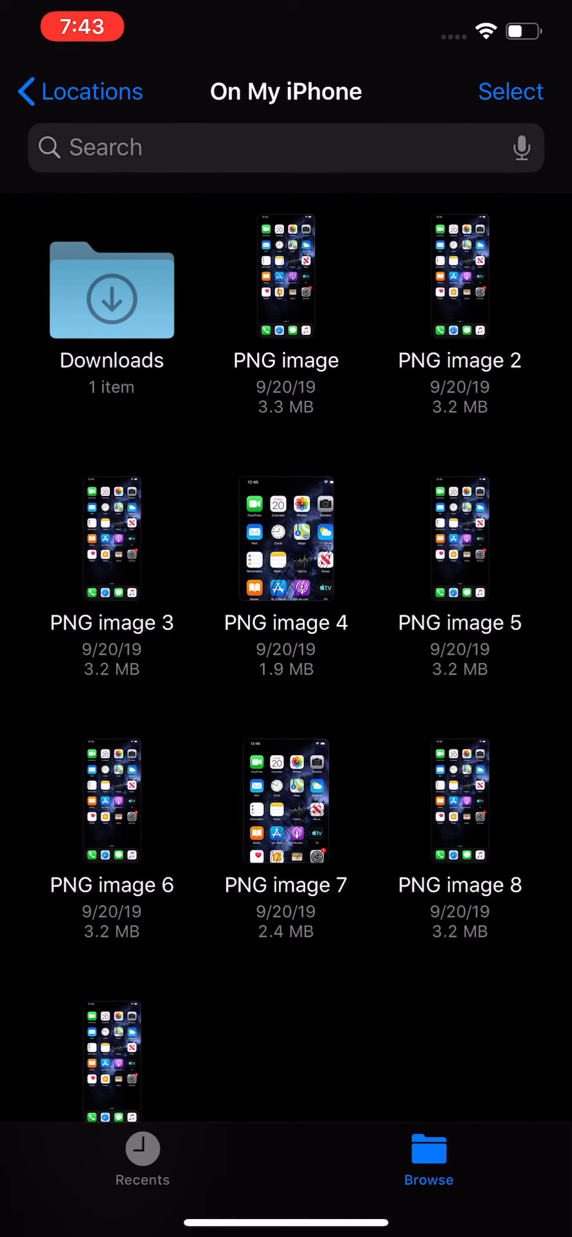
click(111, 292)
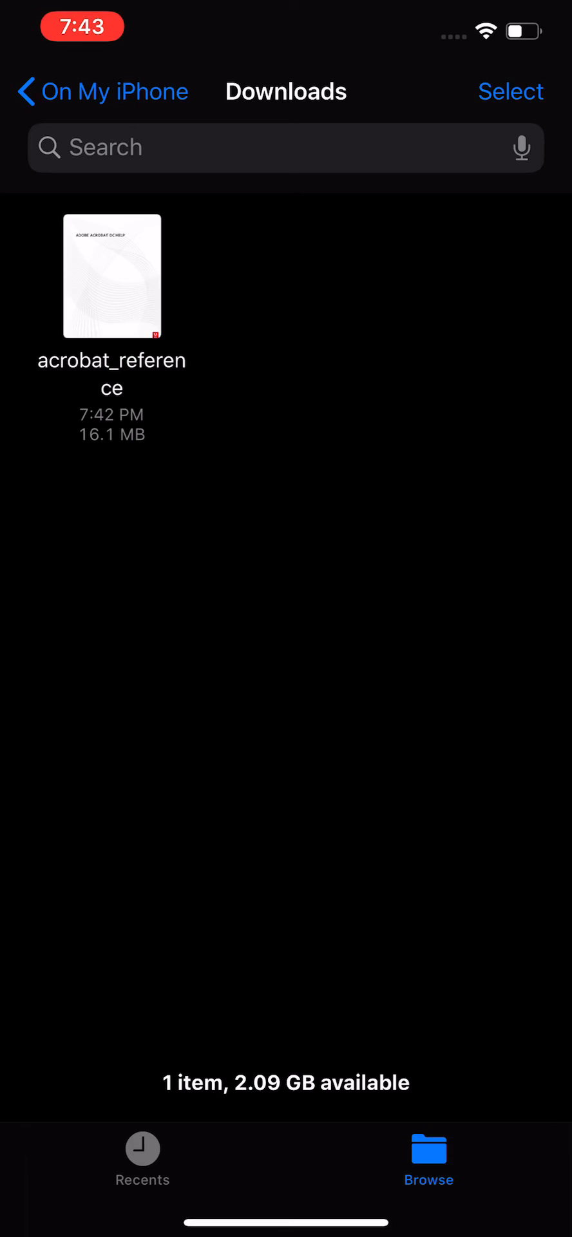
click(111, 274)
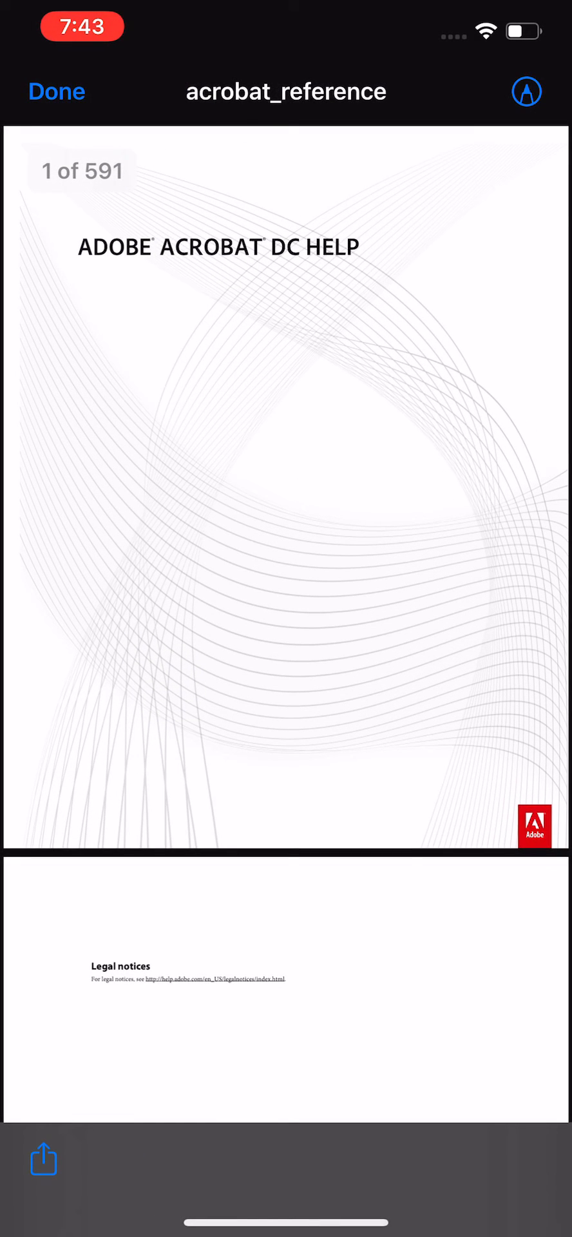